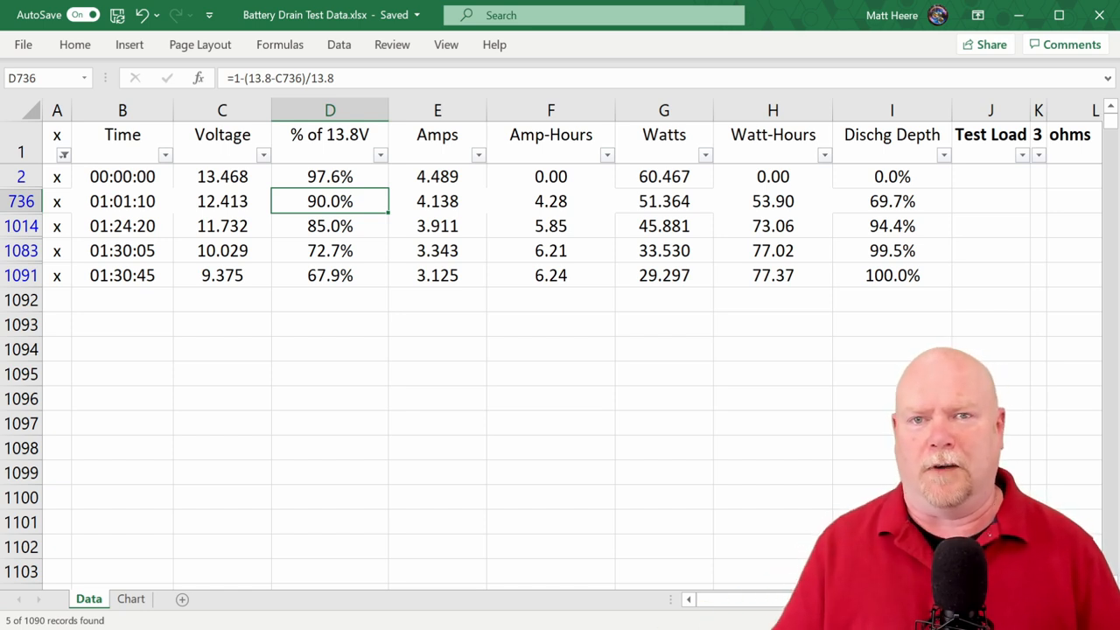
Inspect the % of 13.8V and discharge depth formulas in rows 736 and 1014
left_click(892, 201)
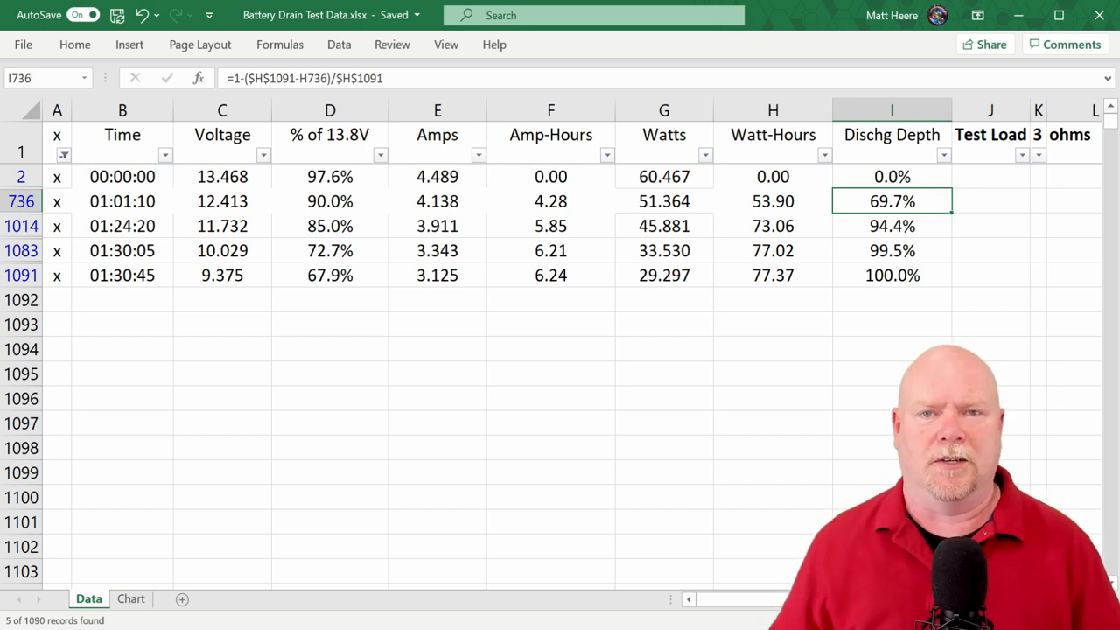
left_click(329, 225)
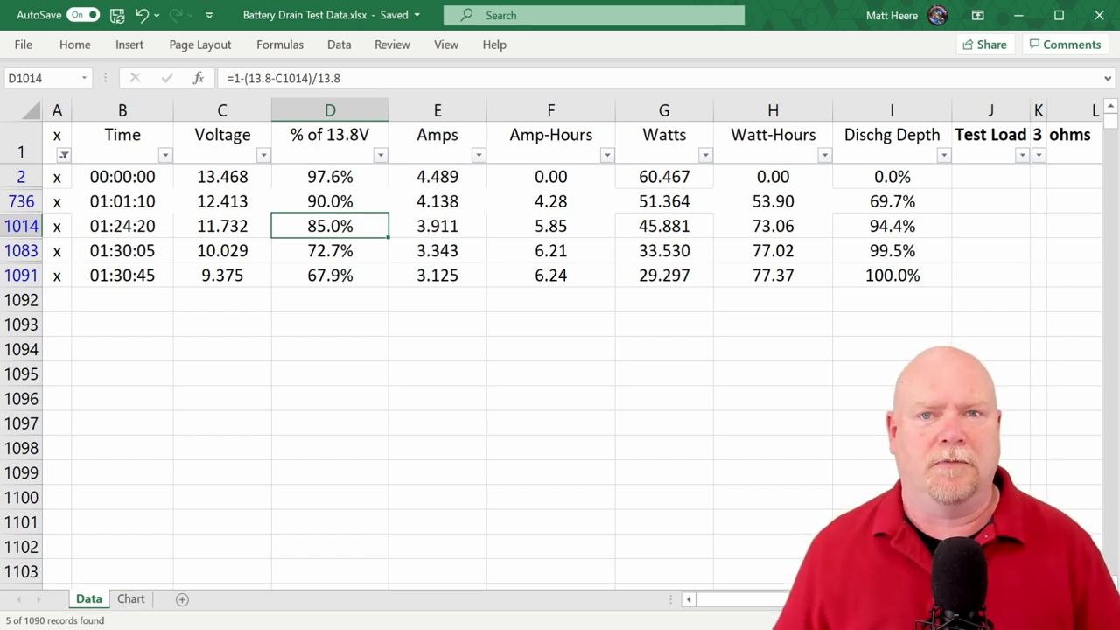
left_click(892, 226)
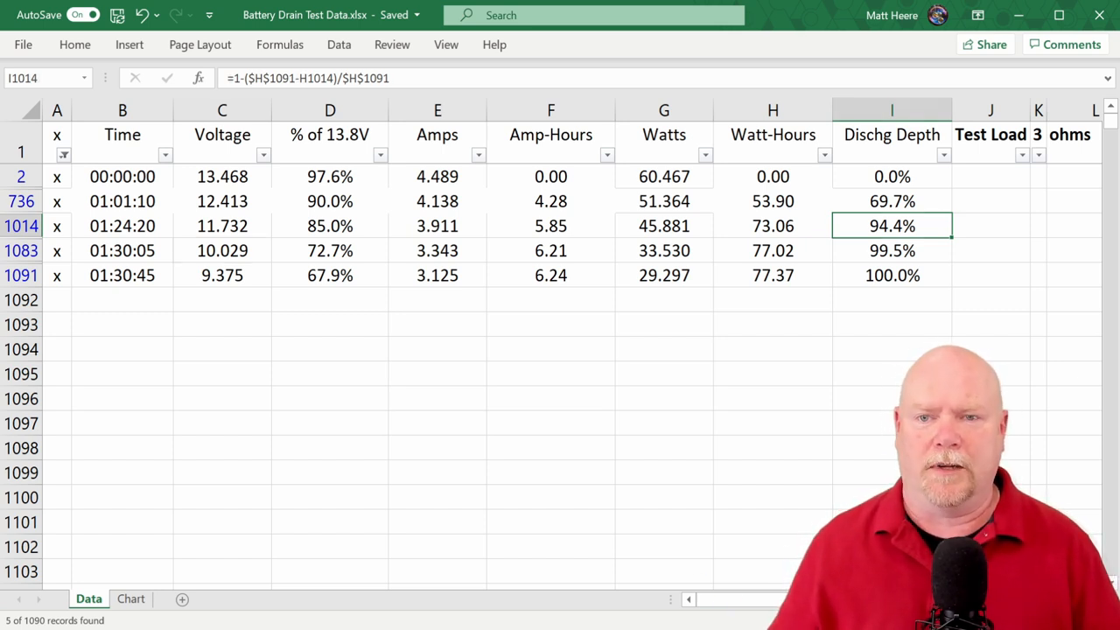
left_click(221, 250)
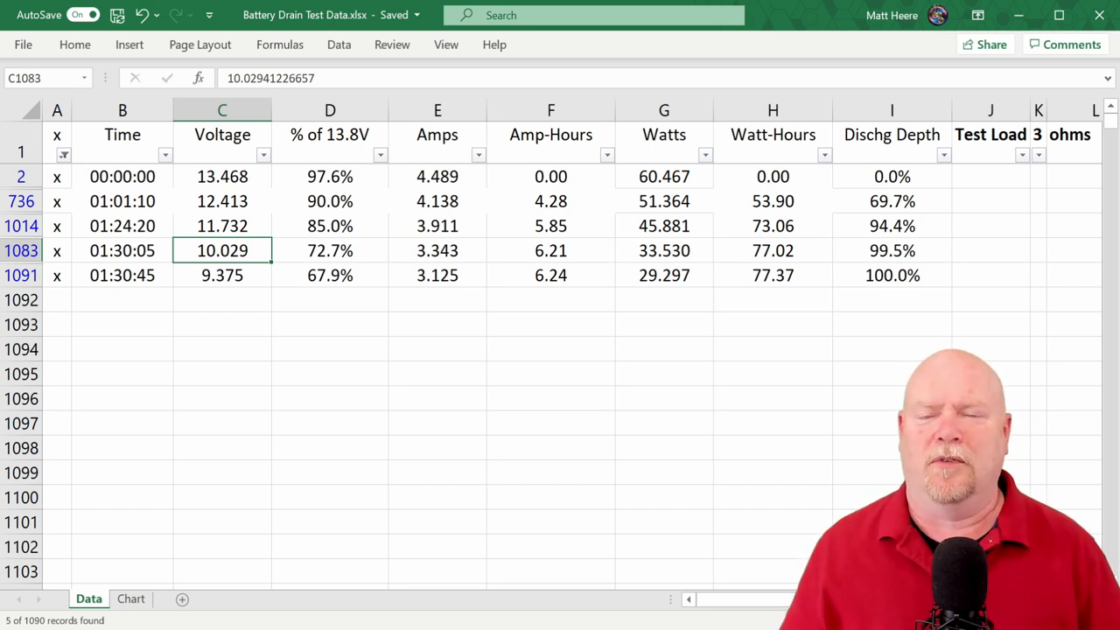
Check the voltage values and amp-hours formulas in rows 1083, 1091 and 736, then show the Voltage over Time chart
left_click(220, 274)
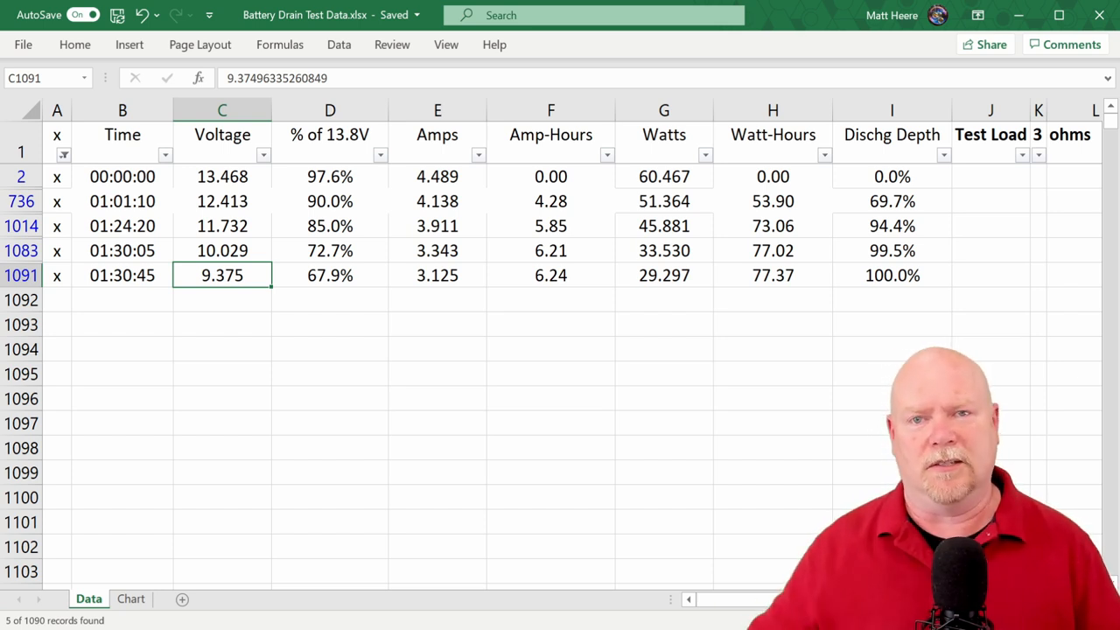
left_click(550, 275)
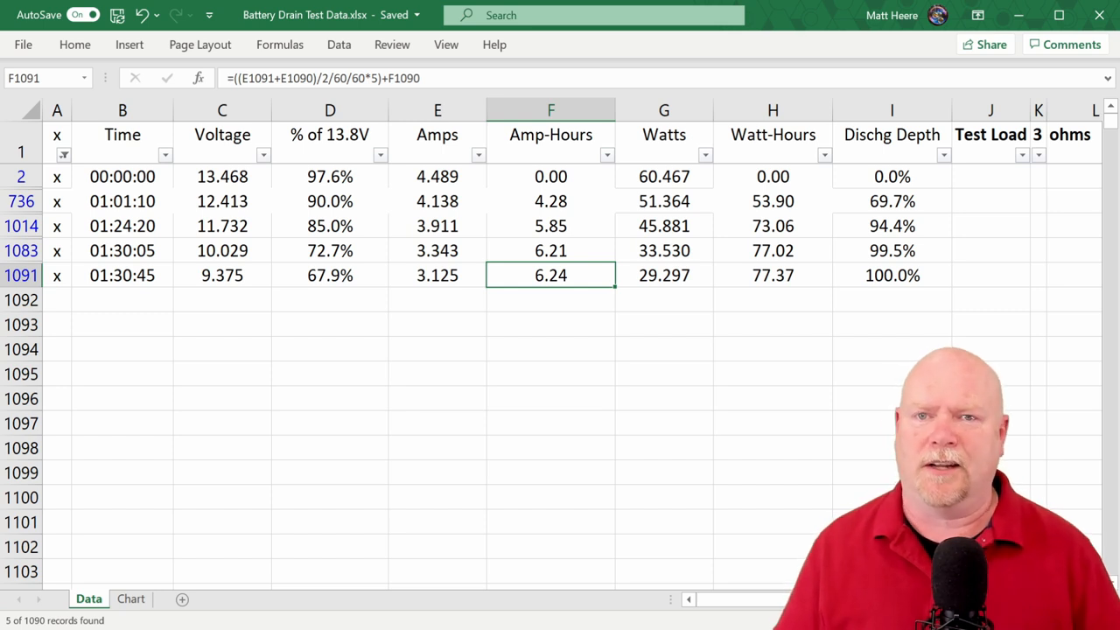
left_click(549, 201)
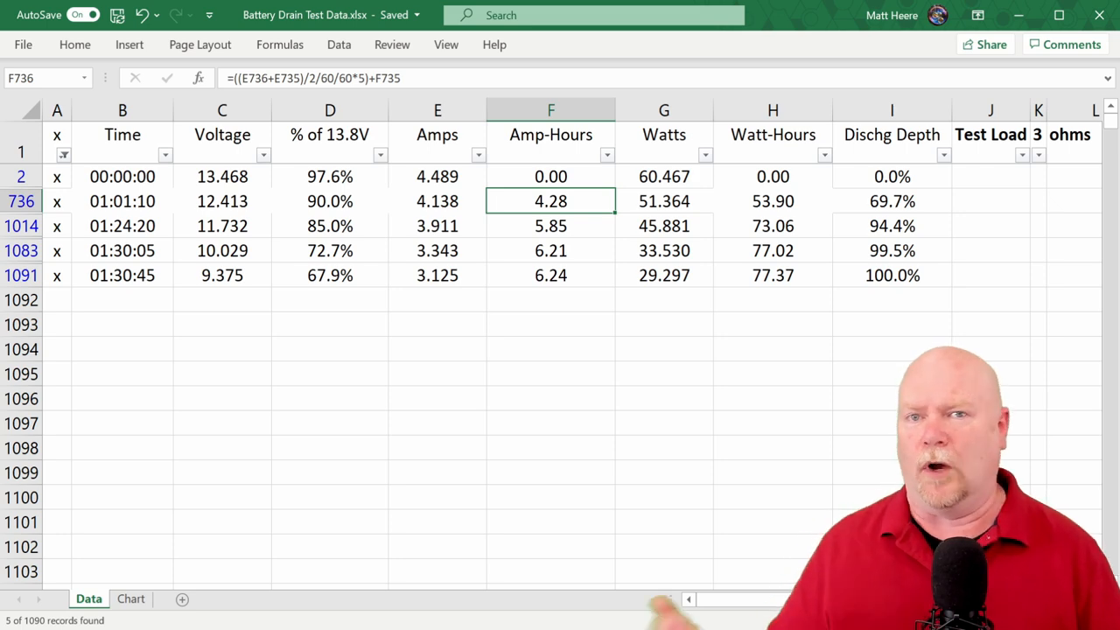
left_click(175, 598)
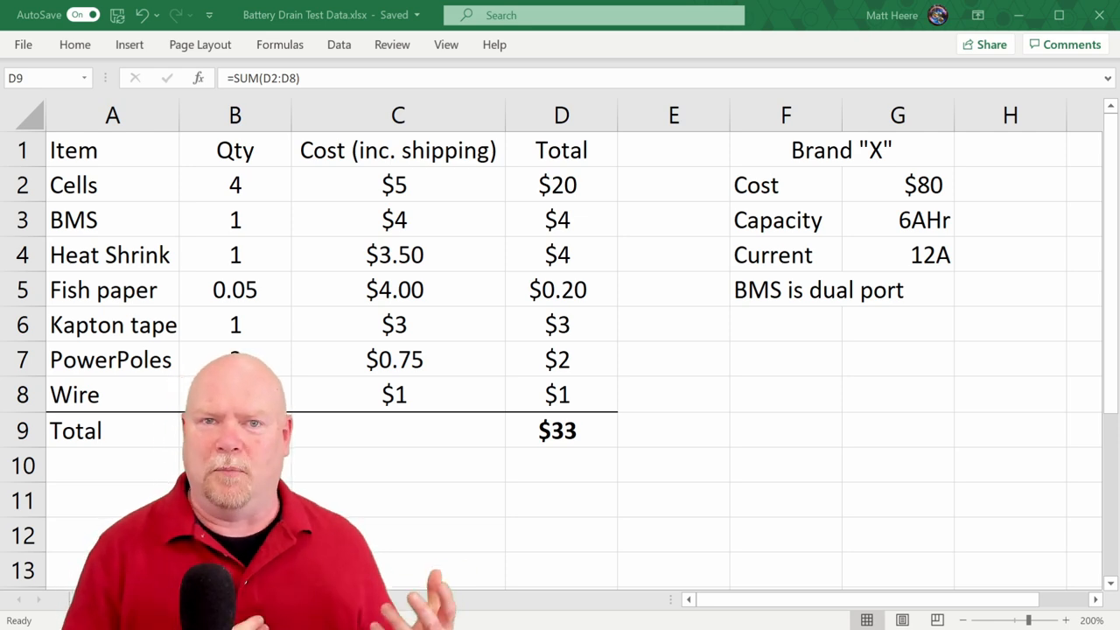
left_click(129, 599)
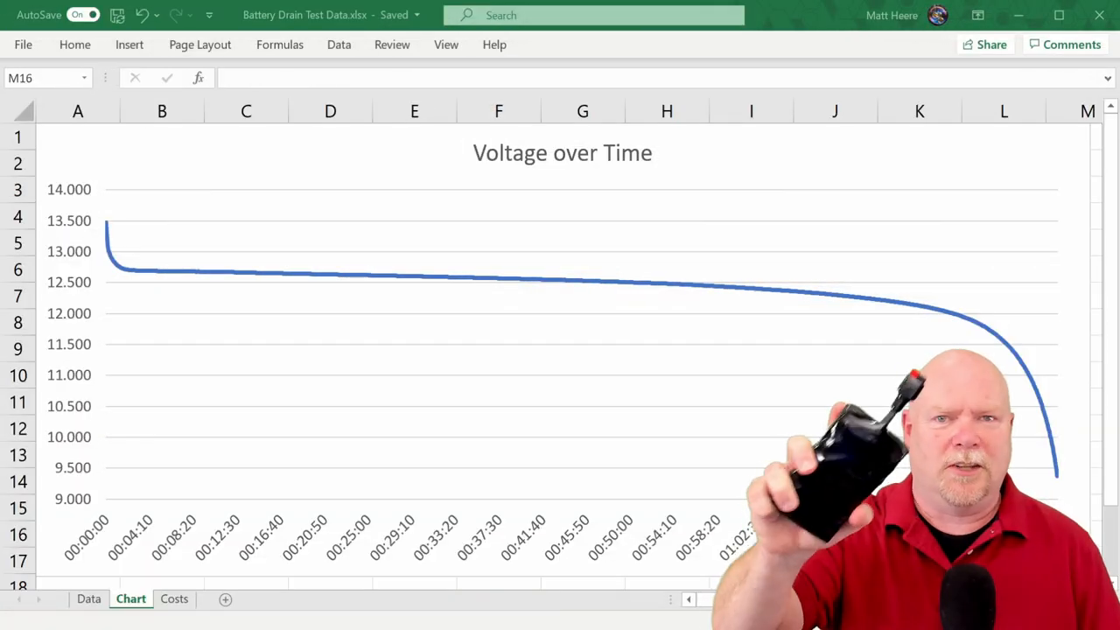